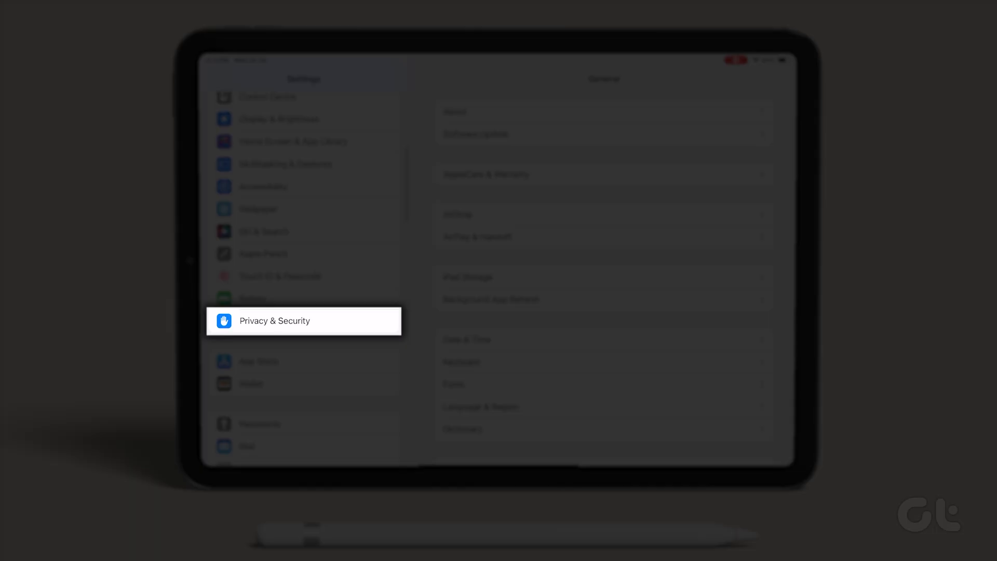
Go to Privacy & Security, then Analytics & Improvements, to reach the analytics log.
{"action": "left_click", "coordinate": [303, 321]}
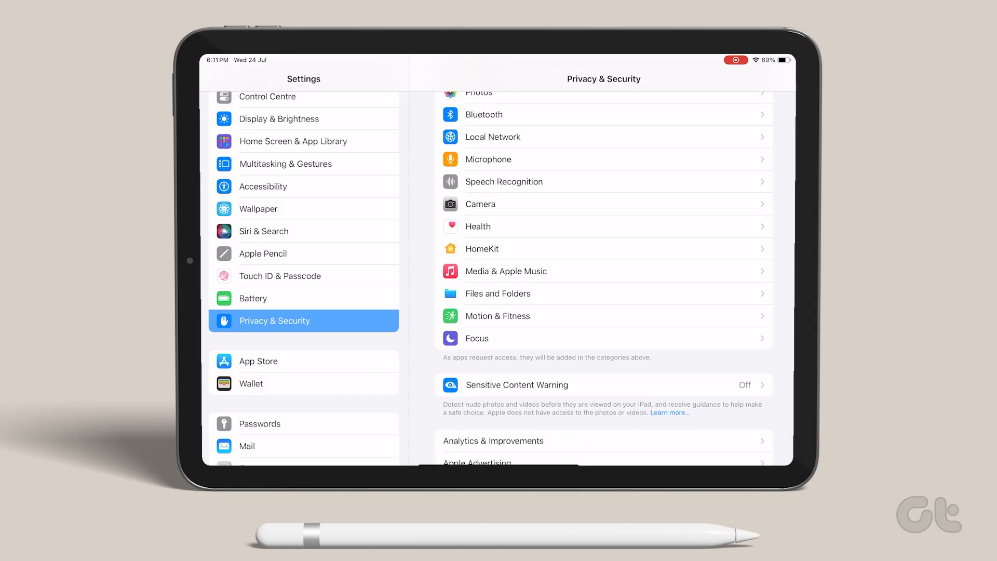
{"action": "left_click", "coordinate": [493, 440]}
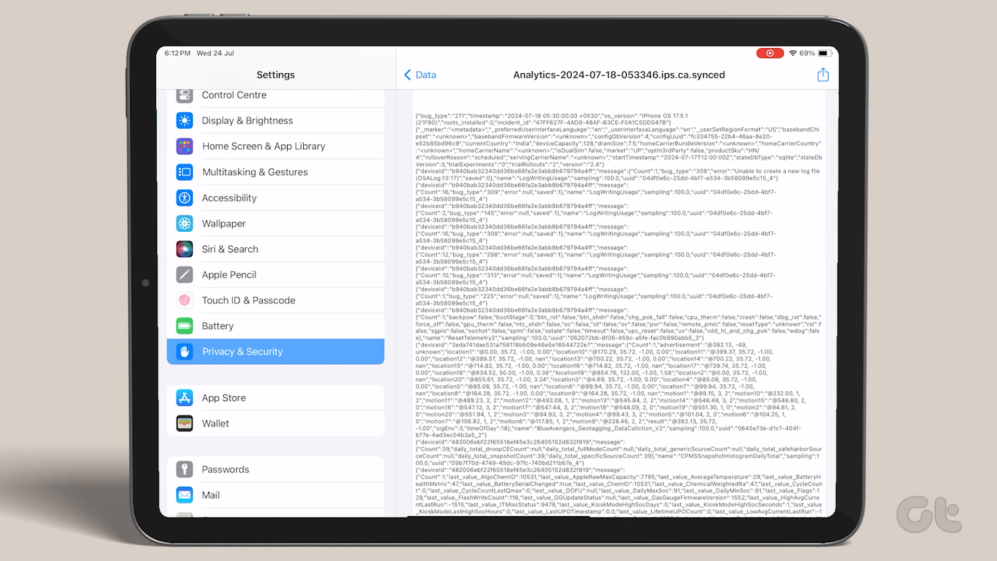
Share the analytics log and save it to iCloud Drive as Analyticsnew.txt.synced.
{"action": "left_click", "coordinate": [822, 75]}
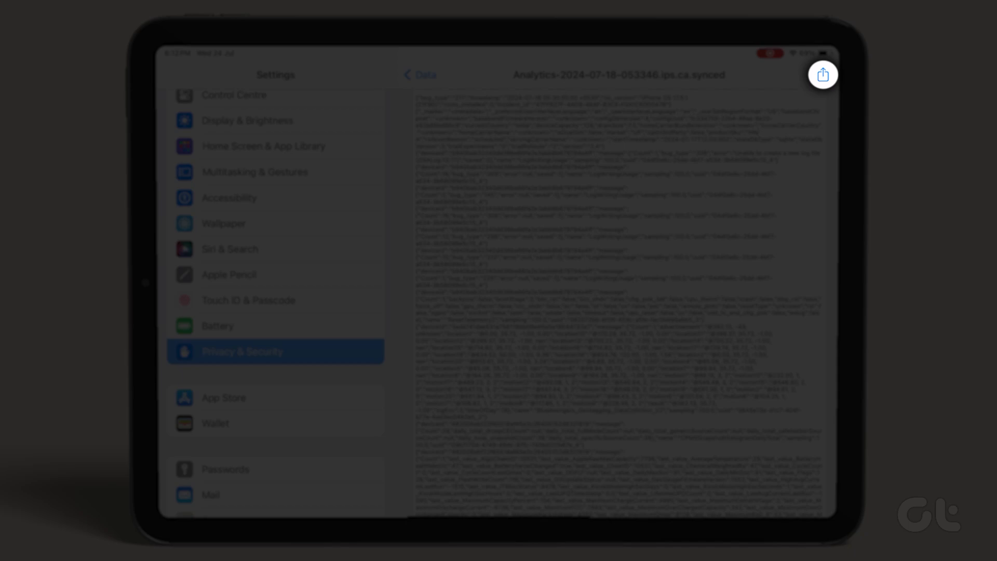
{"action": "left_click", "coordinate": [822, 75]}
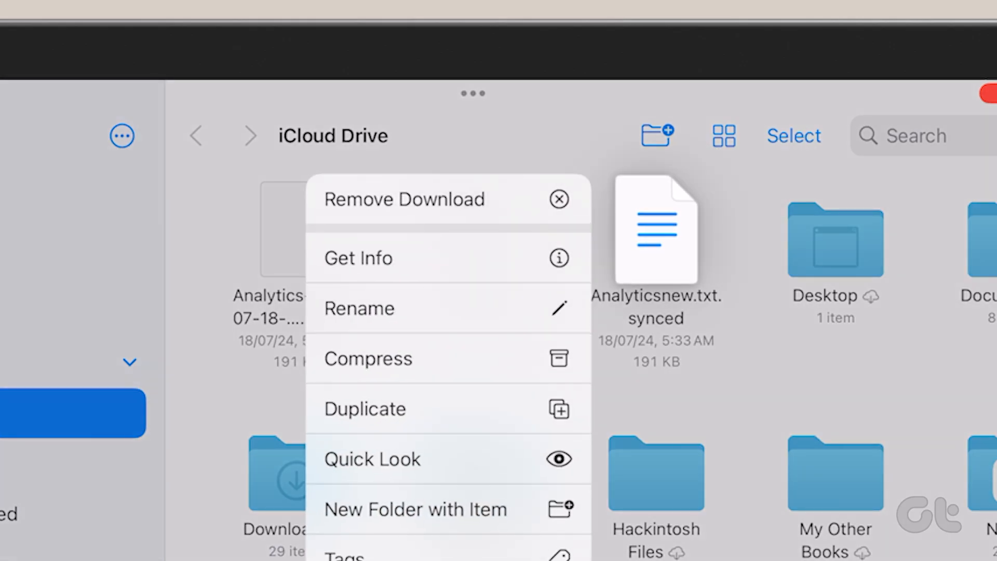
Rename the copied Analyticsnew.txt.synced log file in Files.
{"action": "left_click", "coordinate": [359, 308]}
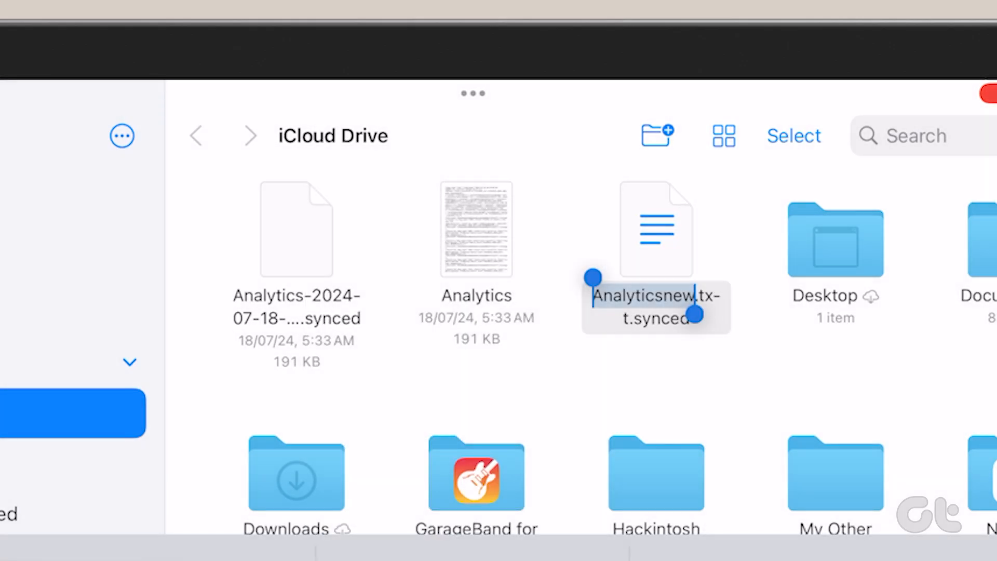
{"action": "key", "text": "Return"}
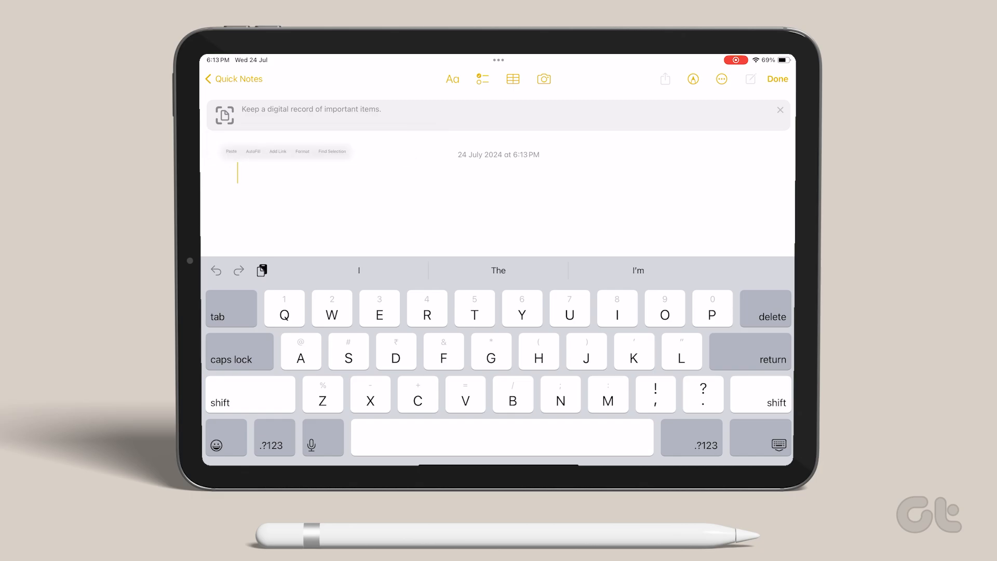
Paste the log into the Quick Note and find 'maximumfc' in it.
{"action": "left_click", "coordinate": [721, 79]}
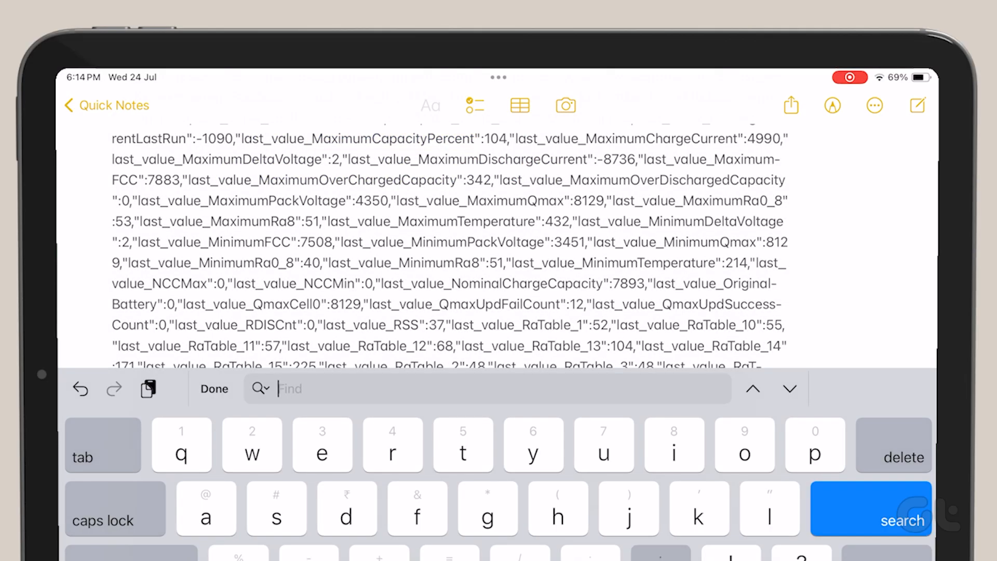
{"action": "type", "text": "maximumfc"}
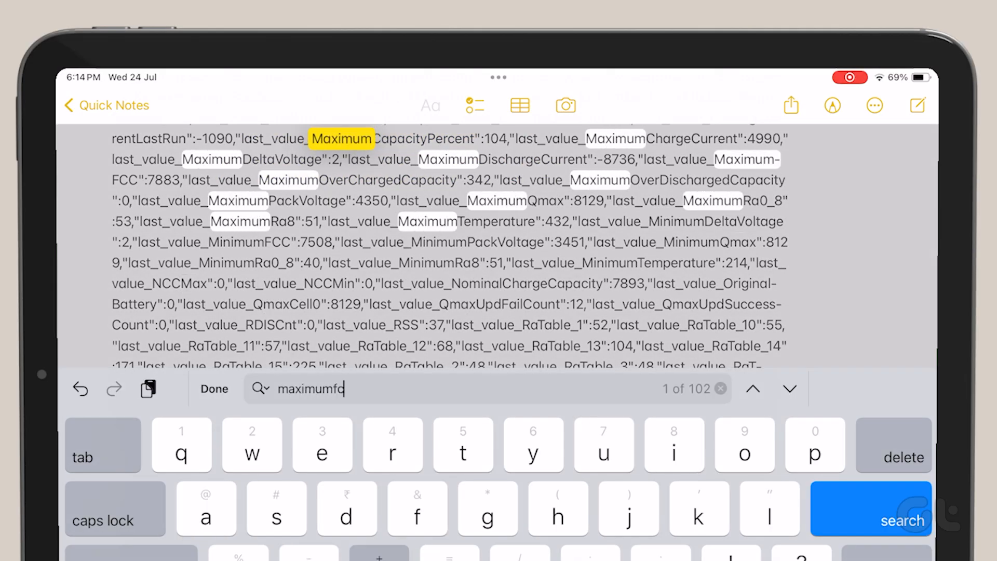